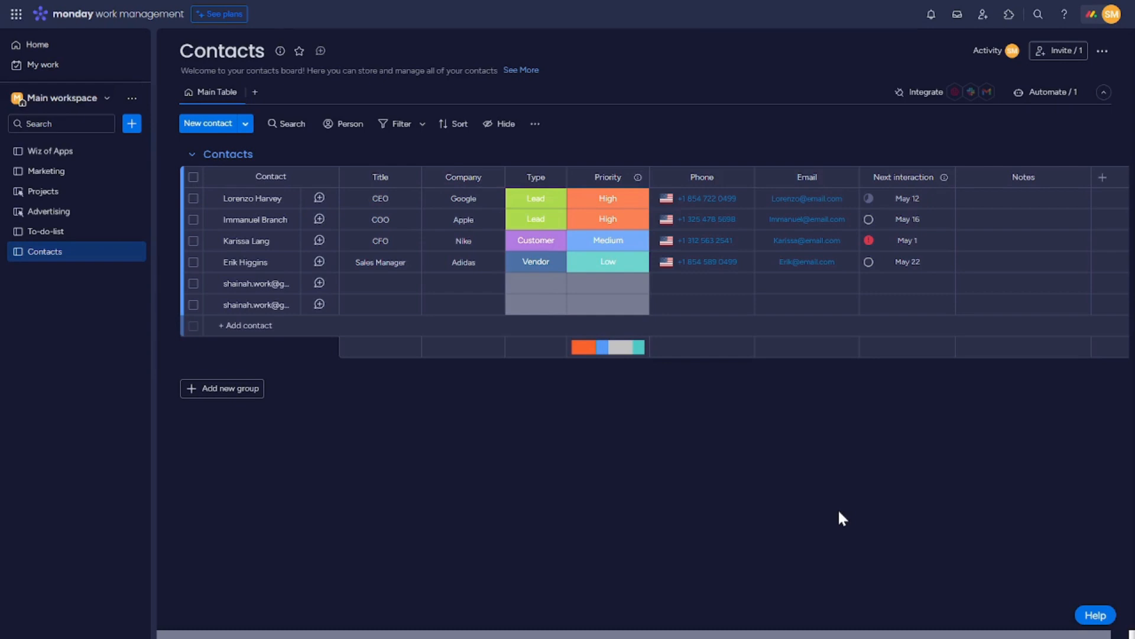
pyautogui.moveTo(1108, 39)
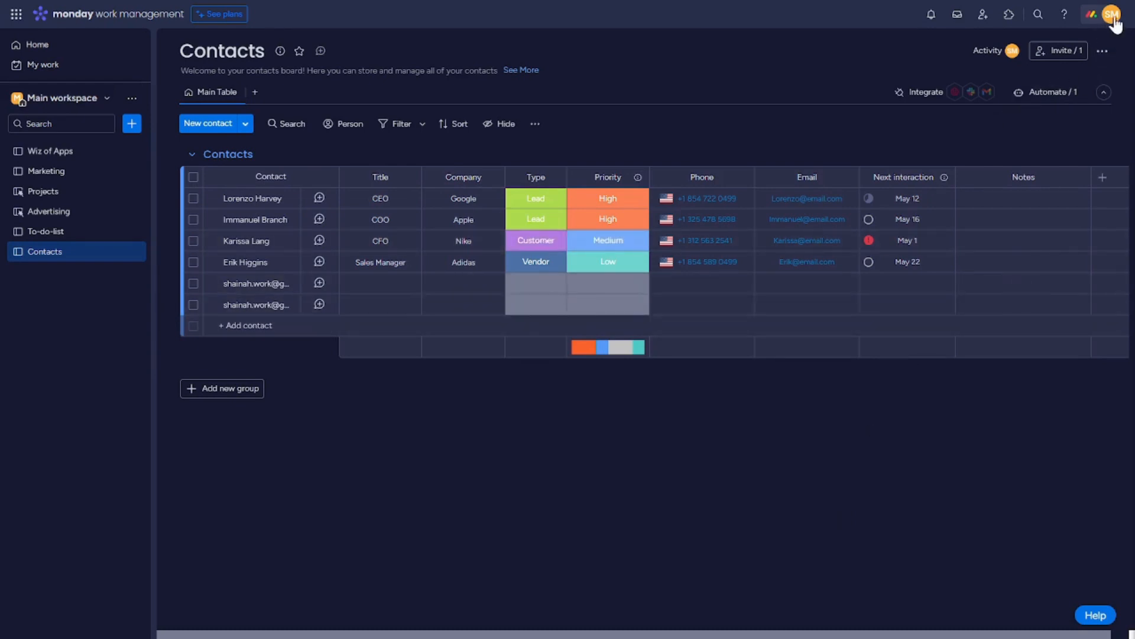
# Bring up the account menu from the avatar over the Contacts board
pyautogui.click(1111, 15)
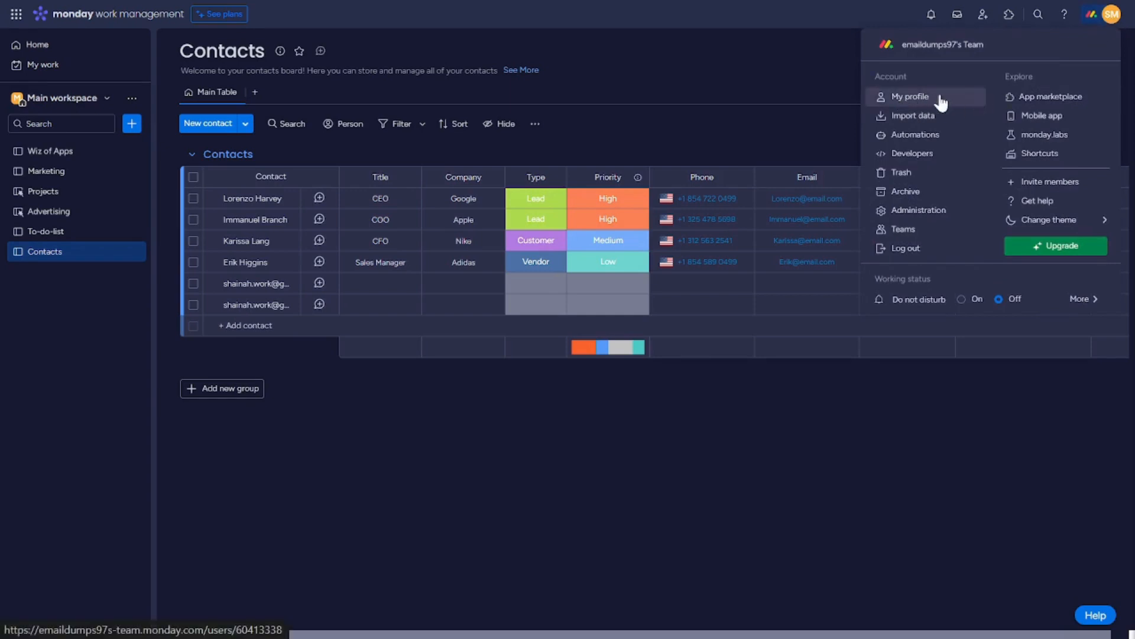
pyautogui.moveTo(937, 106)
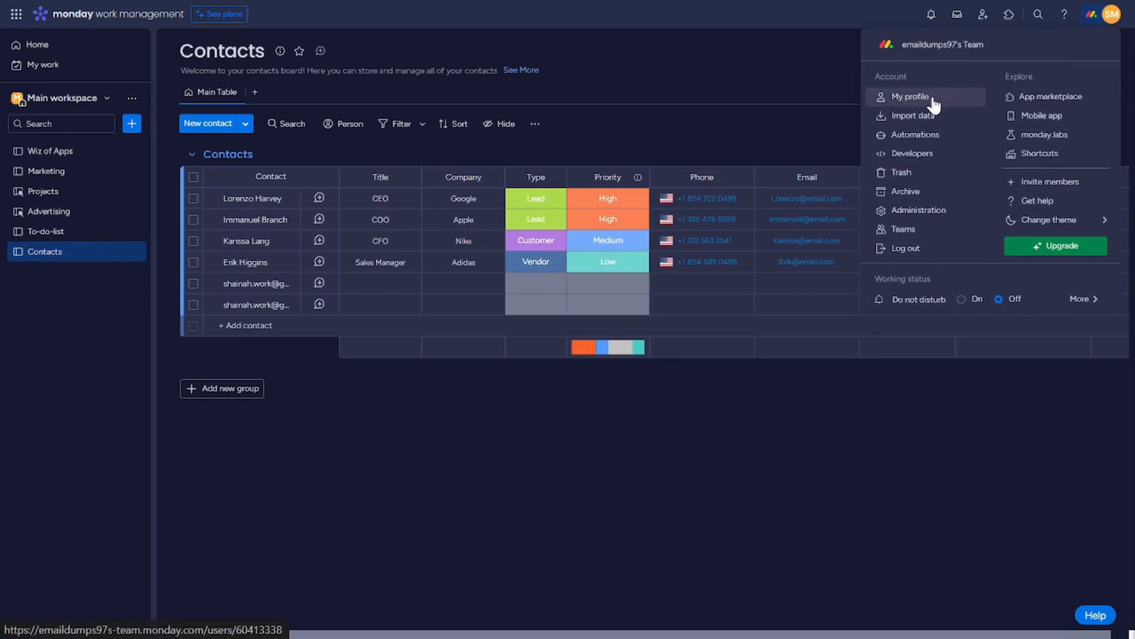
# Go to 'My profile' to show your personal info in the Profile window
pyautogui.click(911, 96)
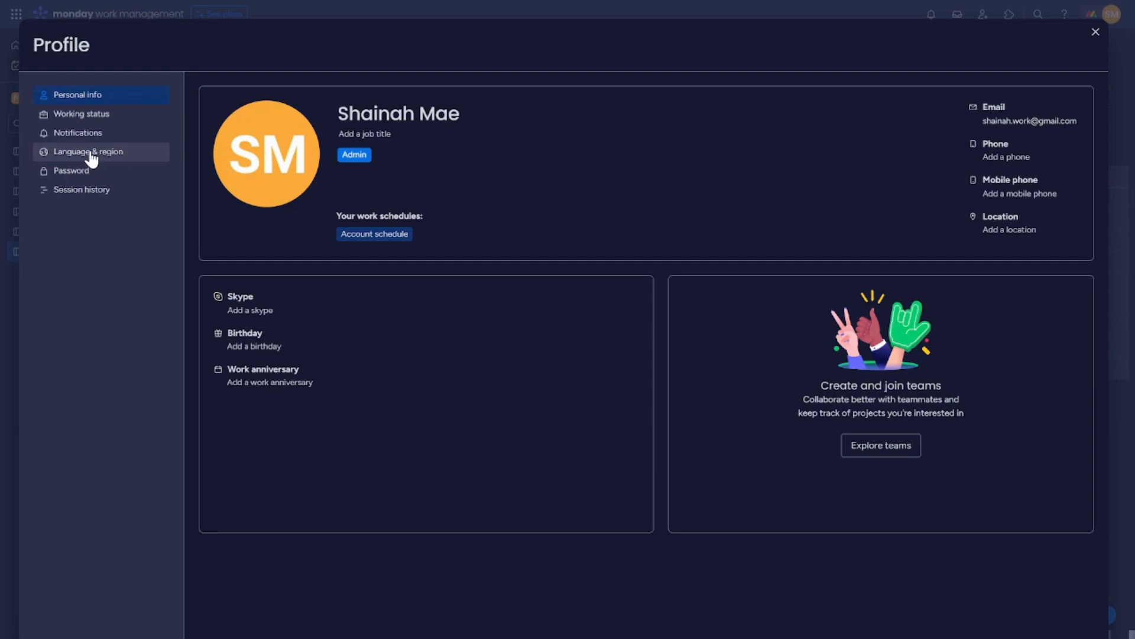
# Show the Language & region settings: English, Taipei timezone, 12-hour time, month-first dates
pyautogui.click(89, 152)
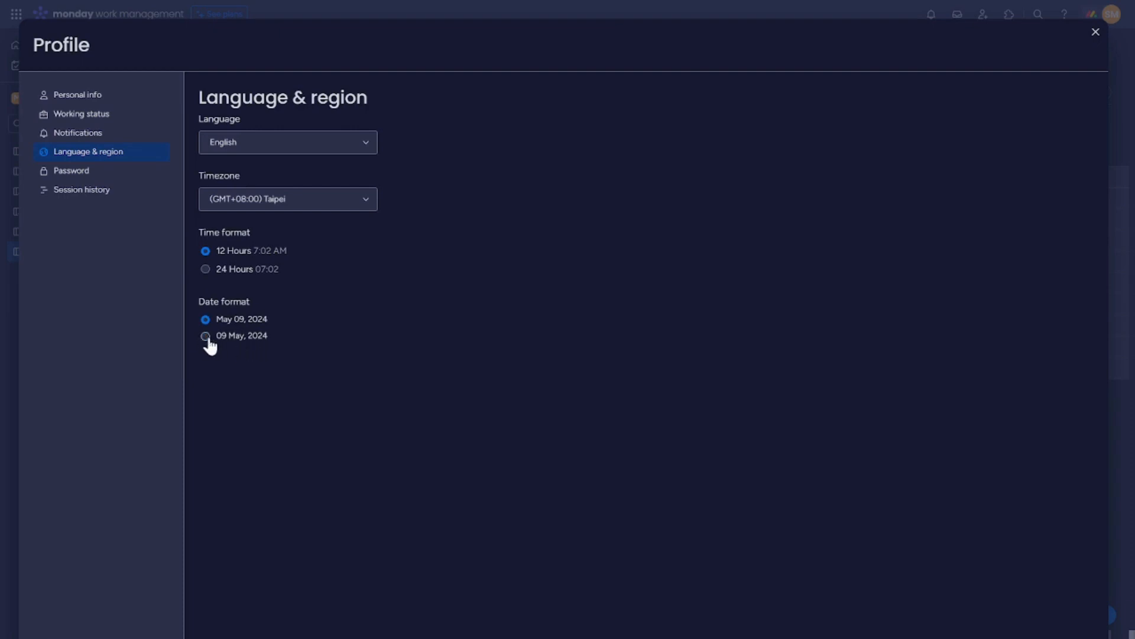
pyautogui.moveTo(211, 341)
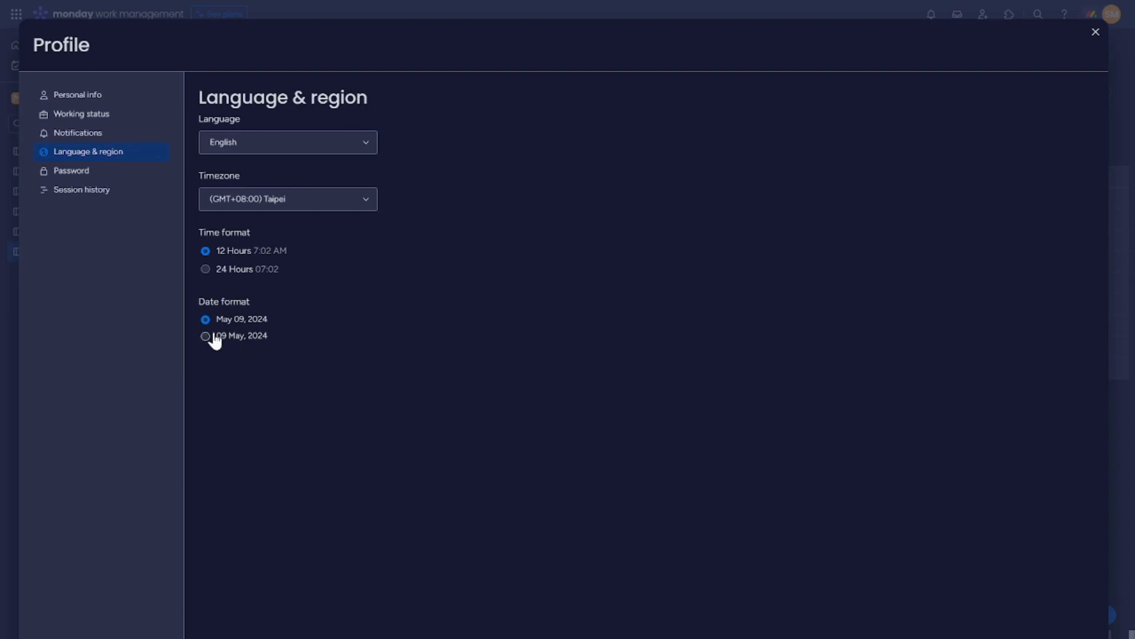